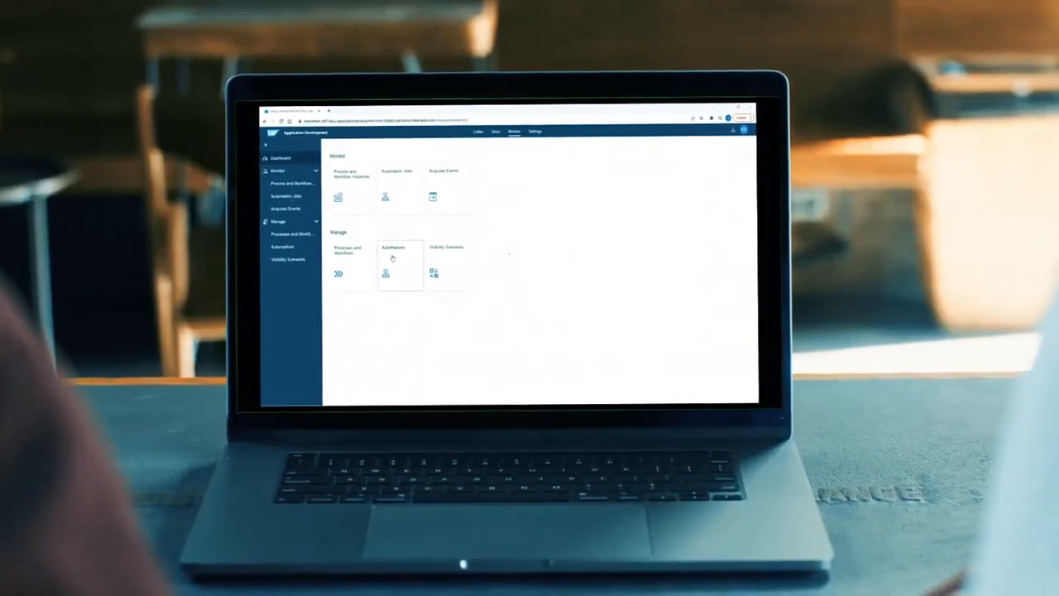
Step: Open Deployed Automations from the Automations tile under Manage in the Monitor tab
click(400, 265)
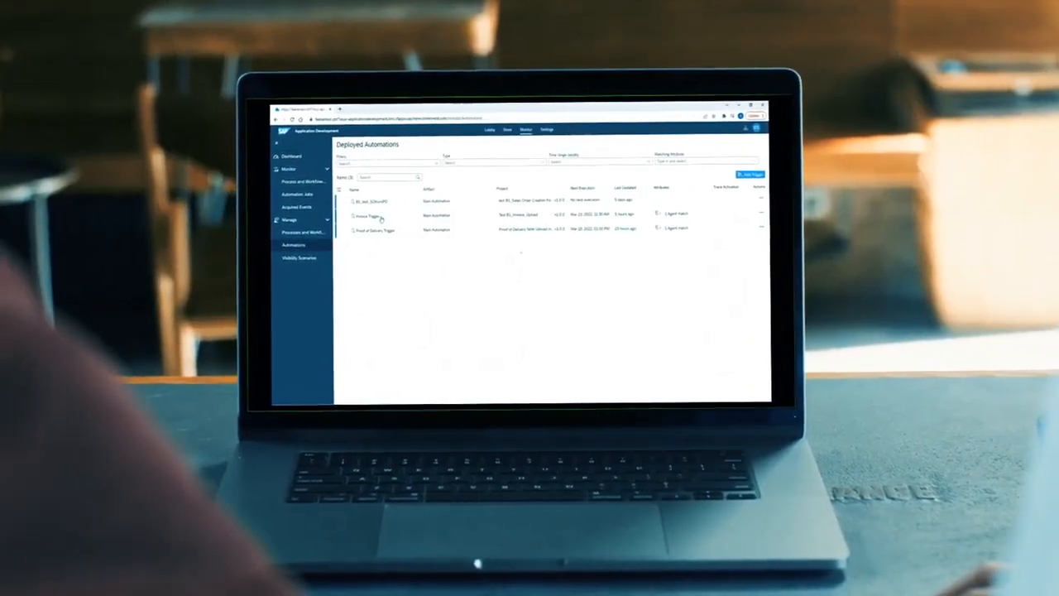